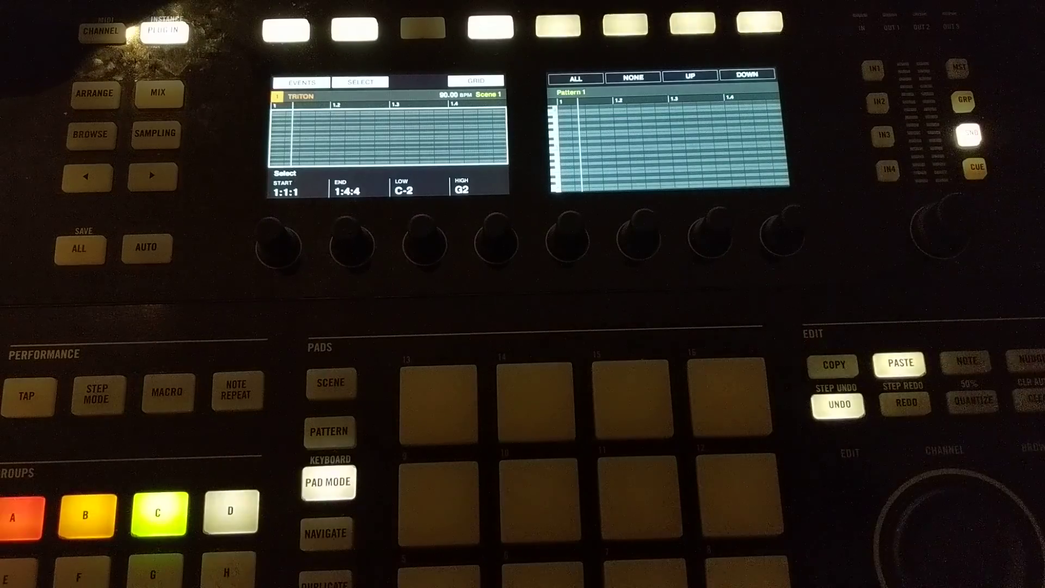
Step: Paste the copied notes into the empty Pattern 1 on the Triton track
click(98, 392)
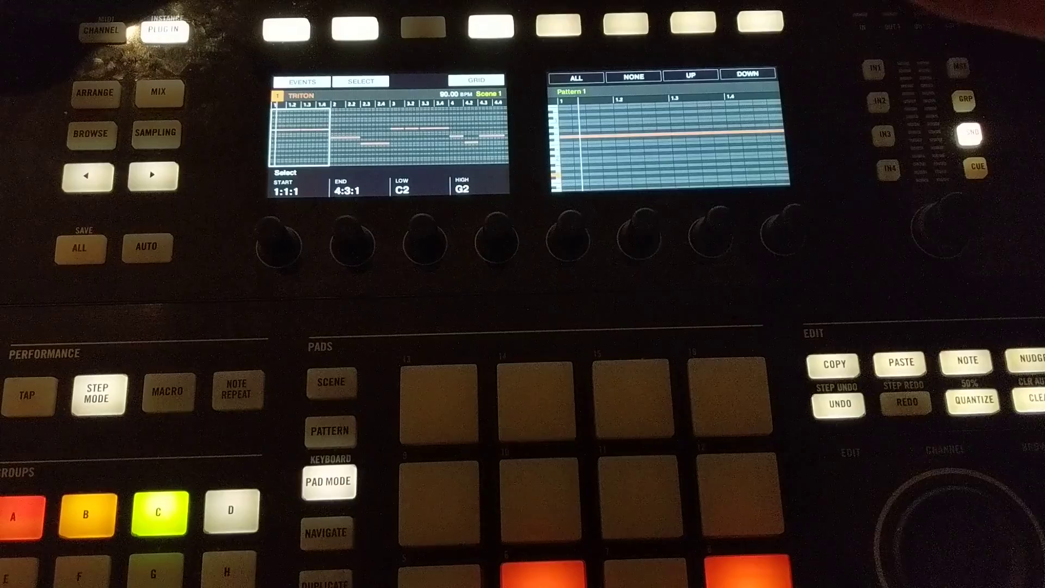
Step: Enter step mode to edit the Triton pattern's note positions, pitches, velocities and lengths
click(97, 394)
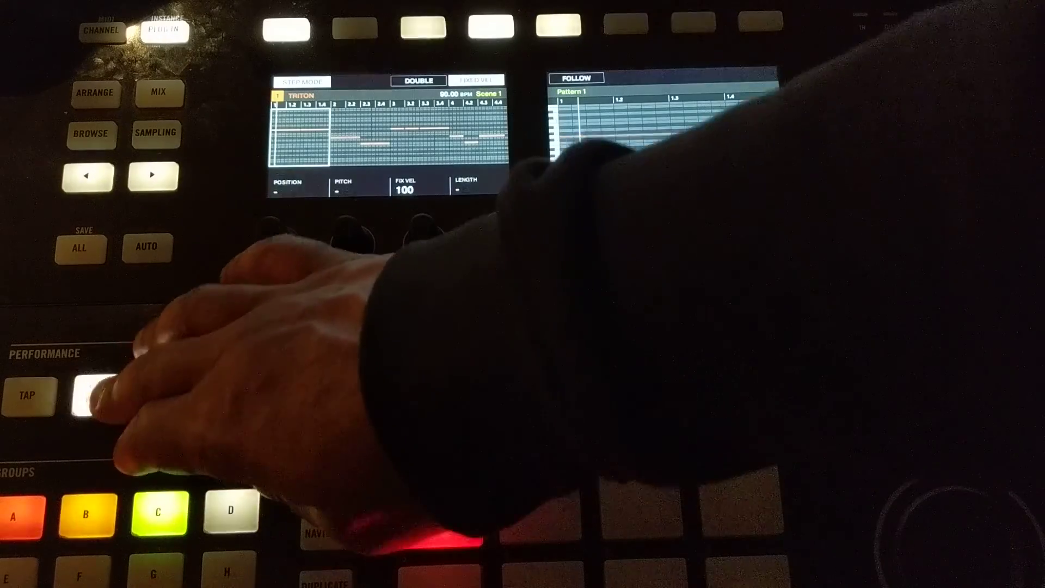